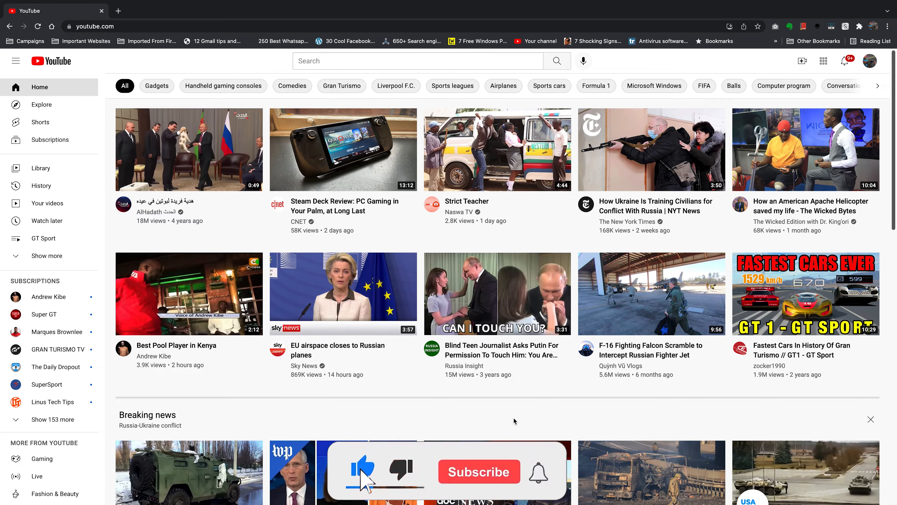
Go to your own channel page, Crinye - Gran Turismo Racing, from the profile menu.
{"action": "left_click", "coordinate": [479, 472]}
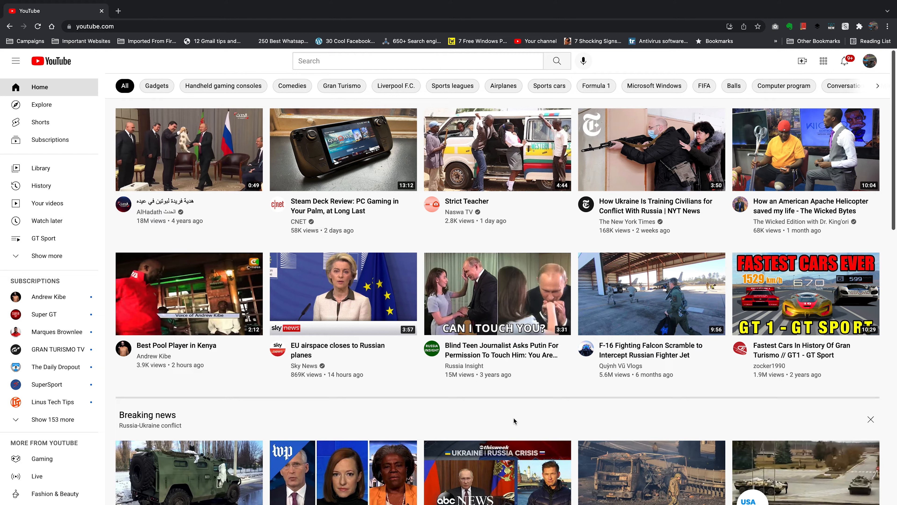
{"action": "mouse_move", "coordinate": [494, 414]}
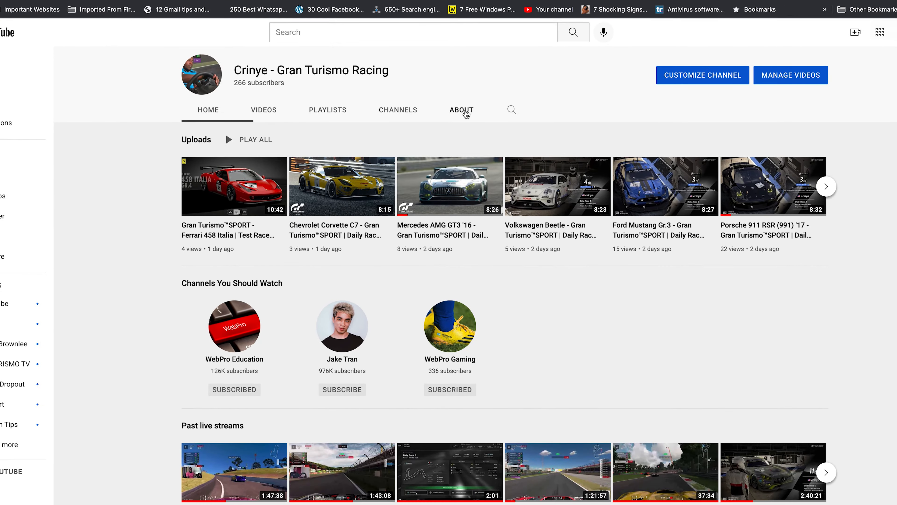
Check the About page for a missing business email, then reach Basic info via Customize channel.
{"action": "left_click", "coordinate": [461, 109]}
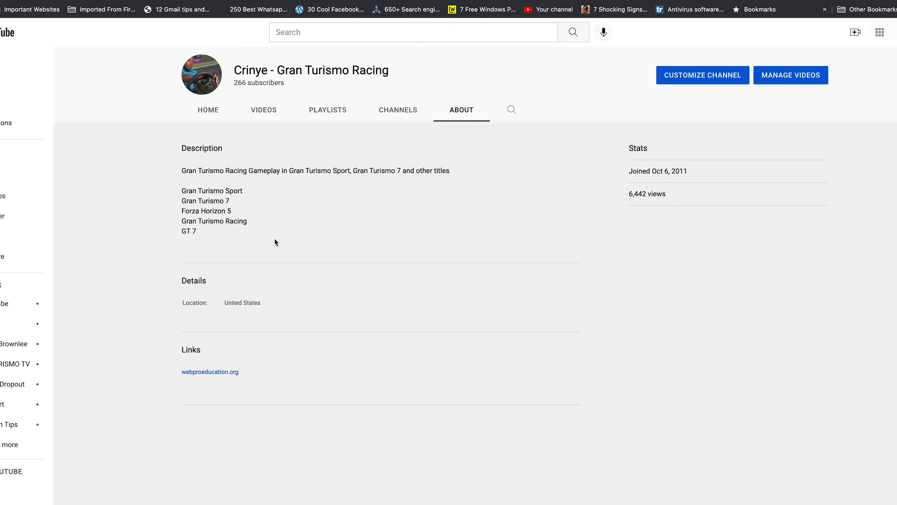
{"action": "mouse_move", "coordinate": [267, 342]}
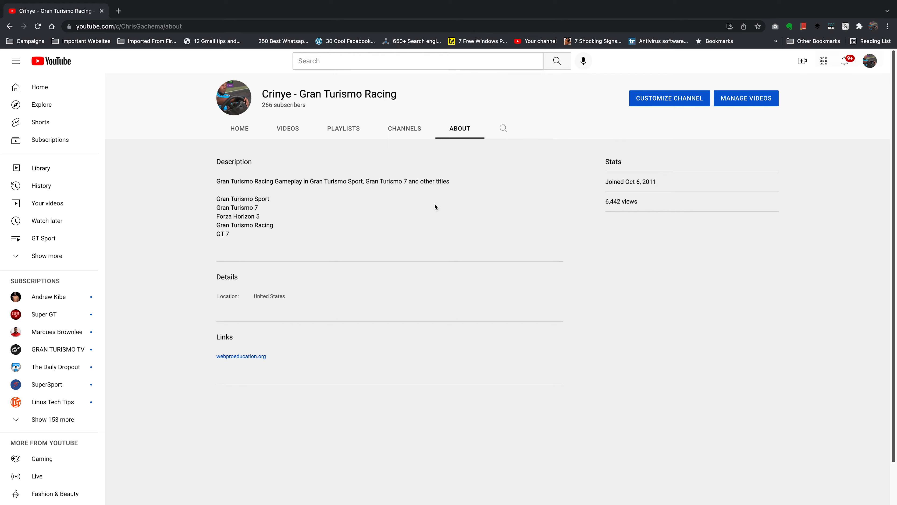
{"action": "mouse_move", "coordinate": [444, 209]}
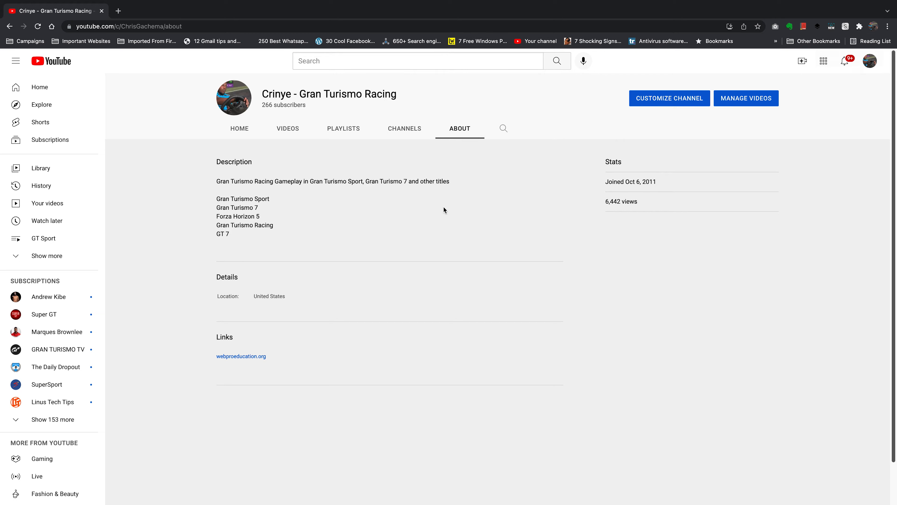
{"action": "left_click", "coordinate": [239, 128]}
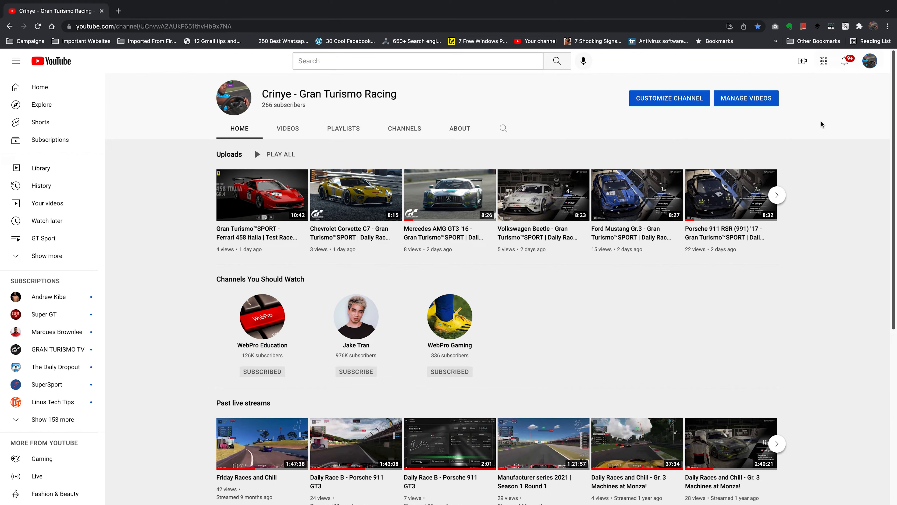
{"action": "mouse_move", "coordinate": [670, 101]}
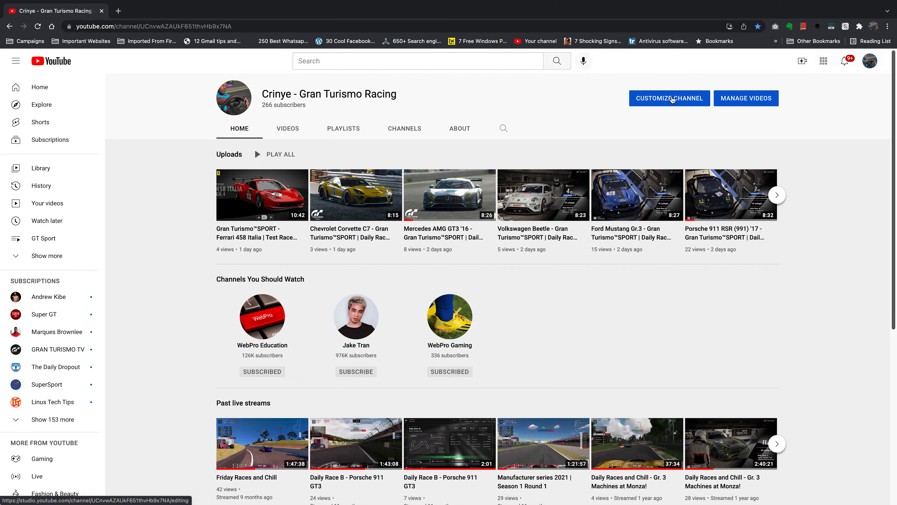
{"action": "left_click", "coordinate": [669, 98]}
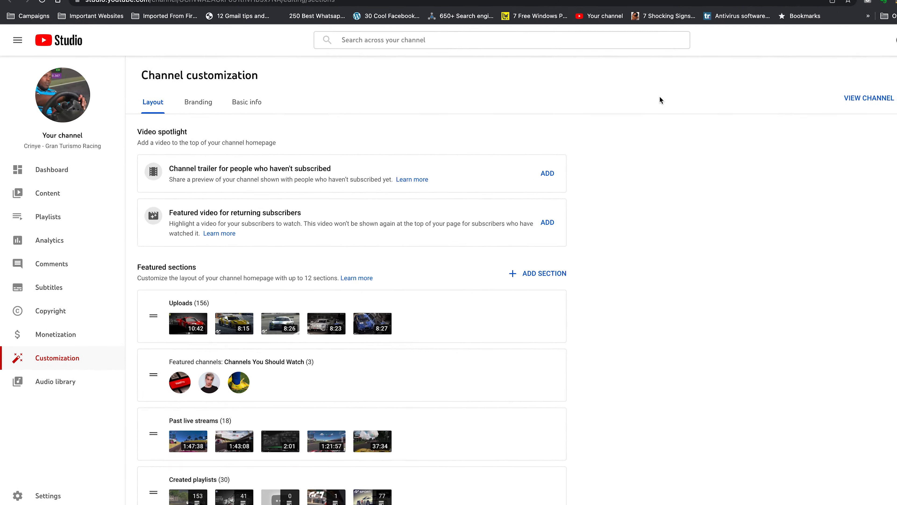
{"action": "left_click", "coordinate": [253, 102]}
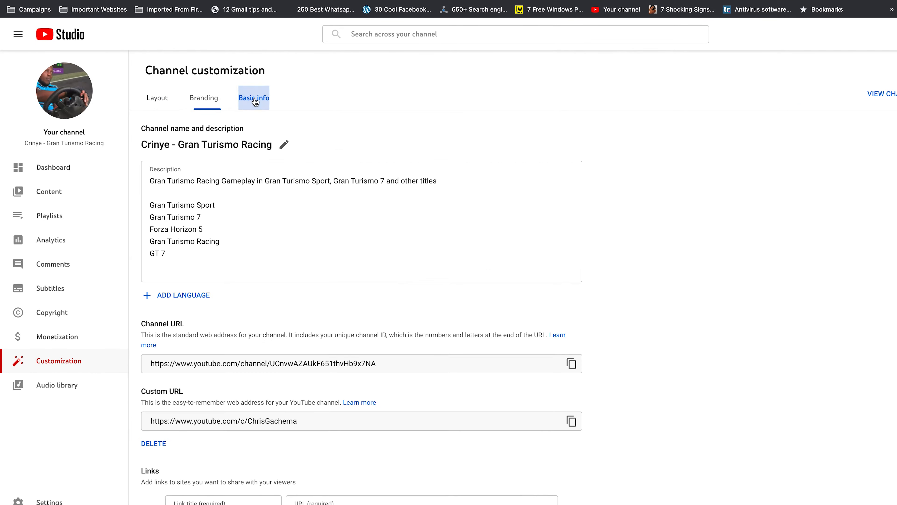
Enter a business contact email under Contact info and publish the change.
{"action": "scroll", "scroll_direction": "down", "scroll_amount": 3}
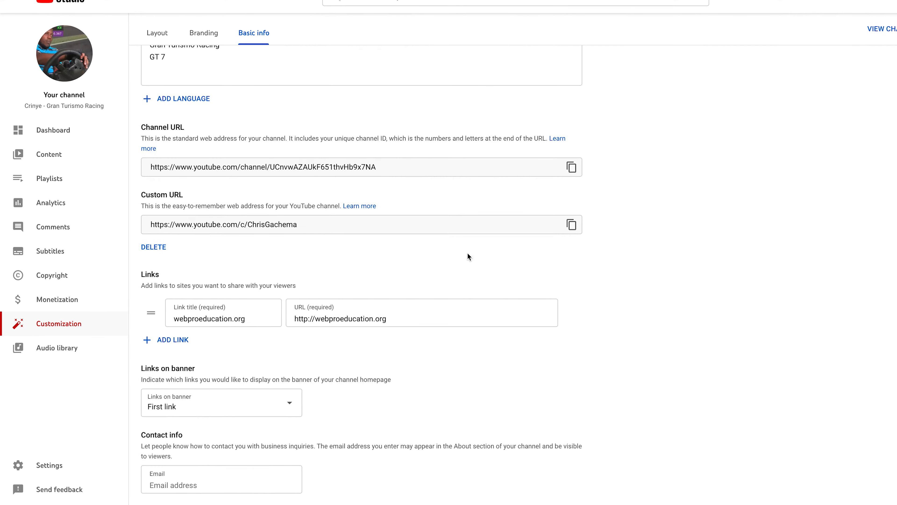
{"action": "mouse_move", "coordinate": [181, 436]}
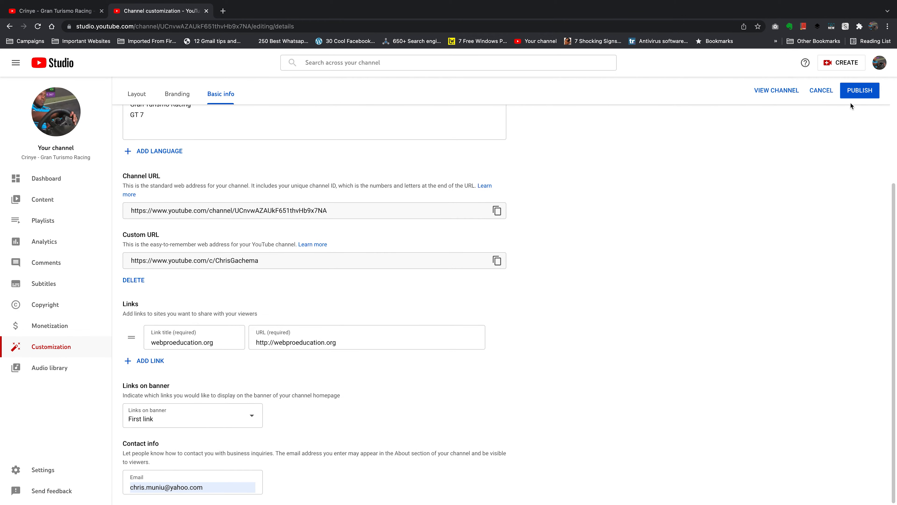
{"action": "mouse_move", "coordinate": [859, 90]}
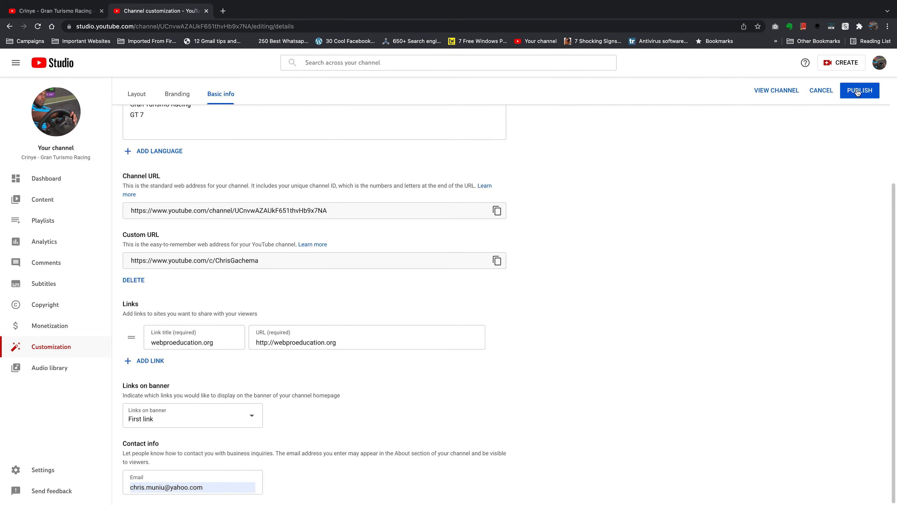
{"action": "left_click", "coordinate": [859, 90]}
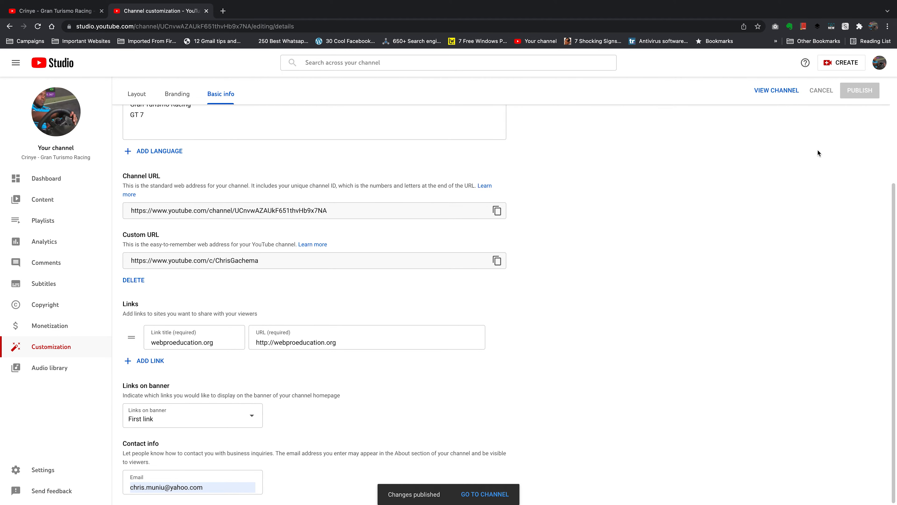
Go to the public channel page from the Changes published notification.
{"action": "left_click", "coordinate": [484, 494]}
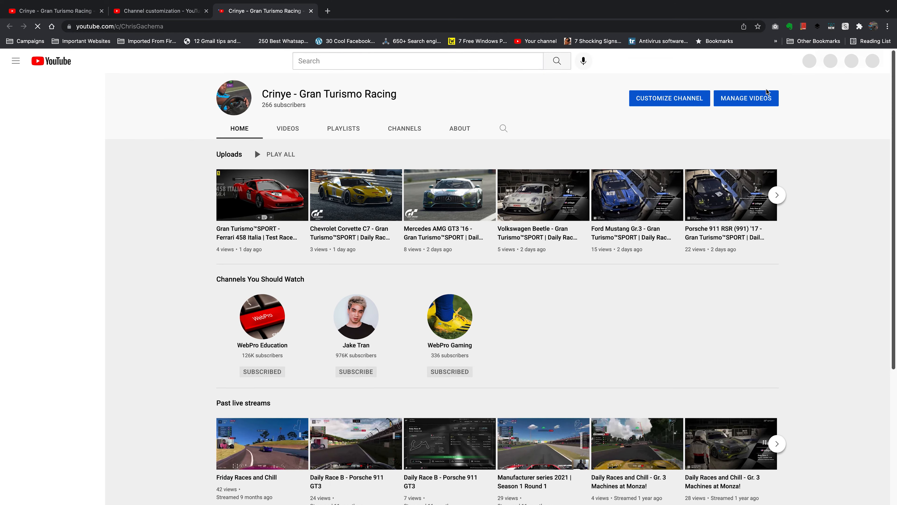
On the About page, reveal the email next to For business inquiries.
{"action": "left_click", "coordinate": [460, 128]}
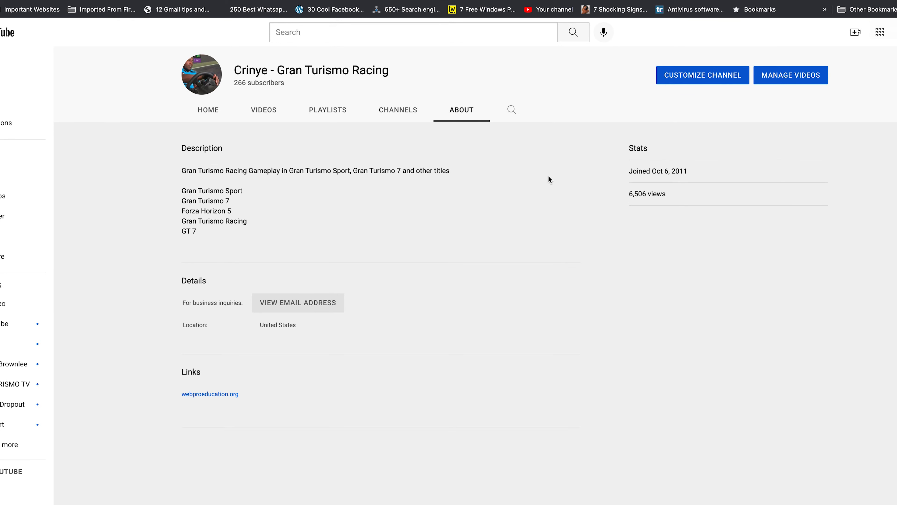
{"action": "mouse_move", "coordinate": [295, 305]}
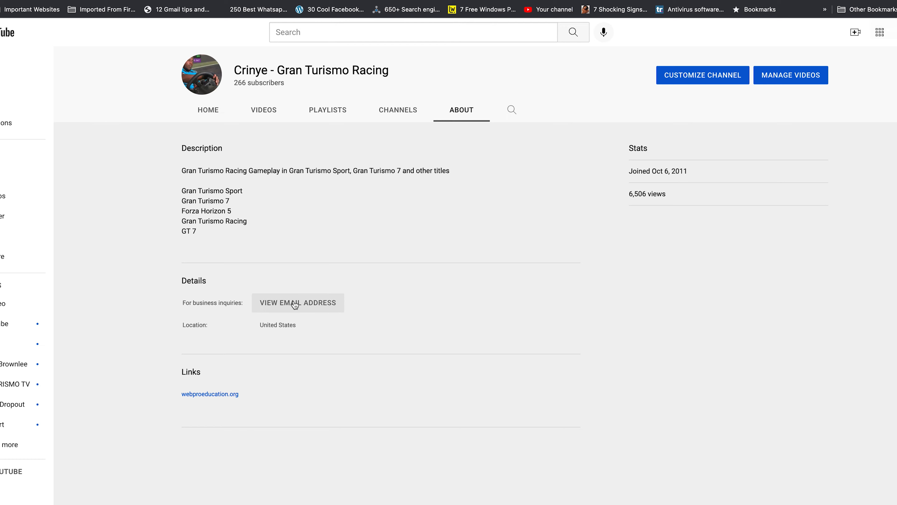
{"action": "left_click", "coordinate": [297, 302]}
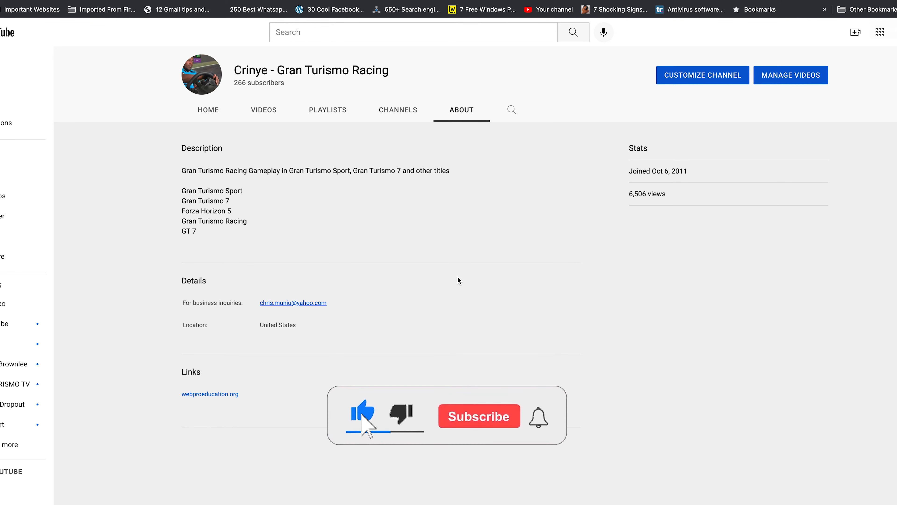
Return to the channel's Home page with its uploads and recommended channels.
{"action": "left_click", "coordinate": [479, 415]}
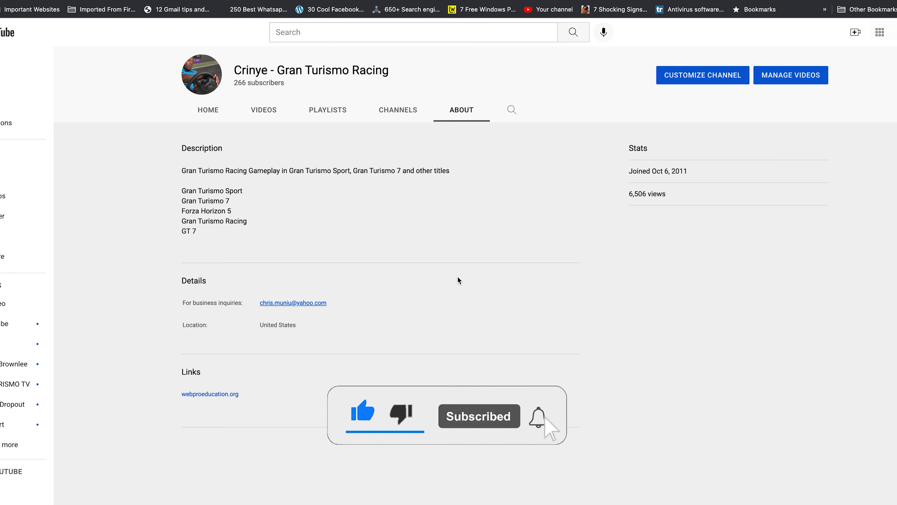
{"action": "mouse_move", "coordinate": [208, 110]}
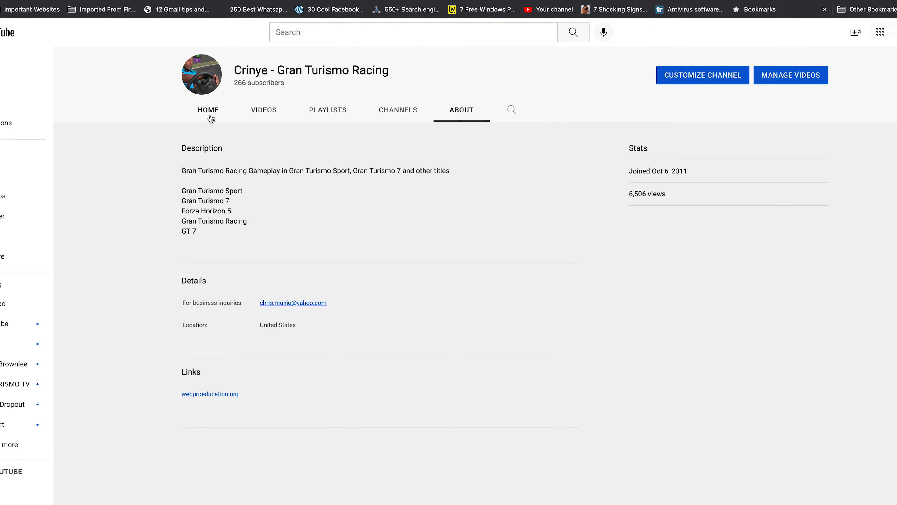
{"action": "left_click", "coordinate": [207, 110]}
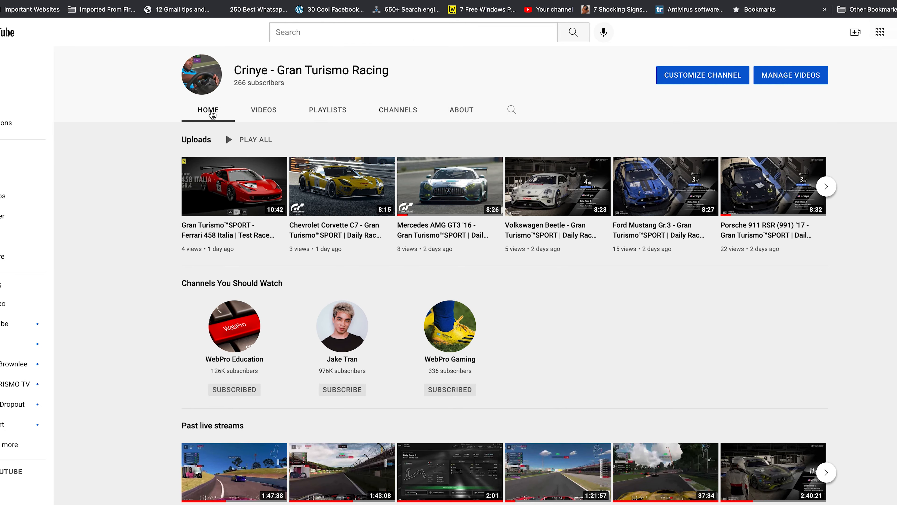